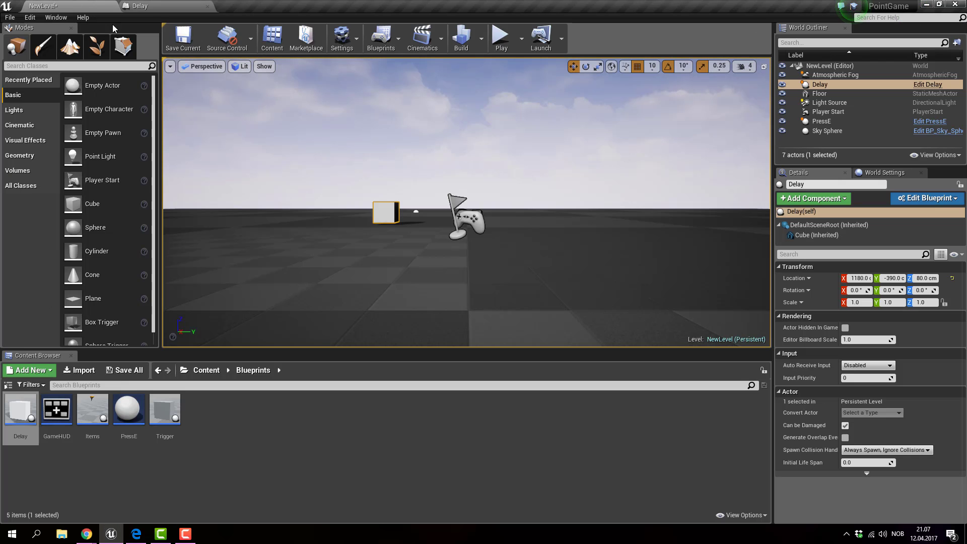
pyautogui.moveTo(501, 34)
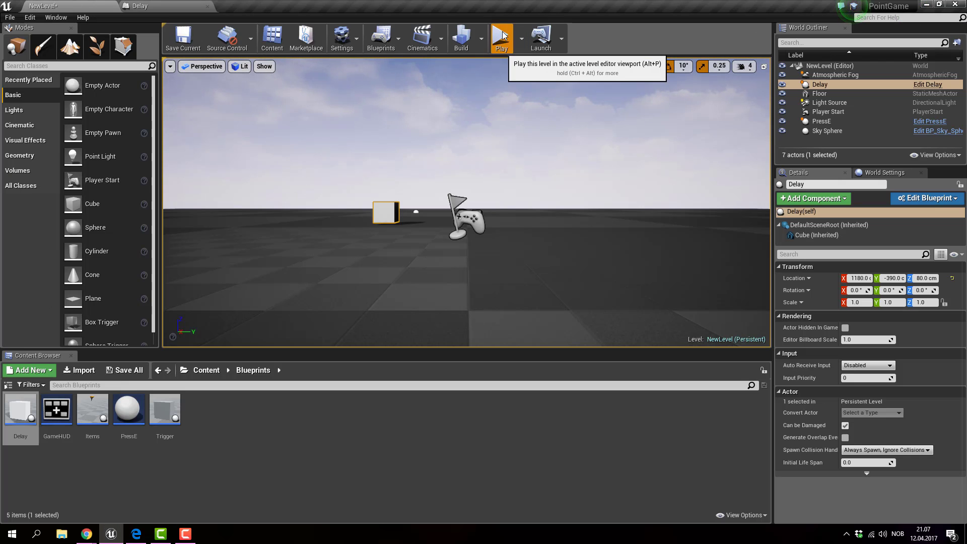
# Step: Play the level in the editor viewport to watch the Delay actor affect the cube
pyautogui.click(502, 38)
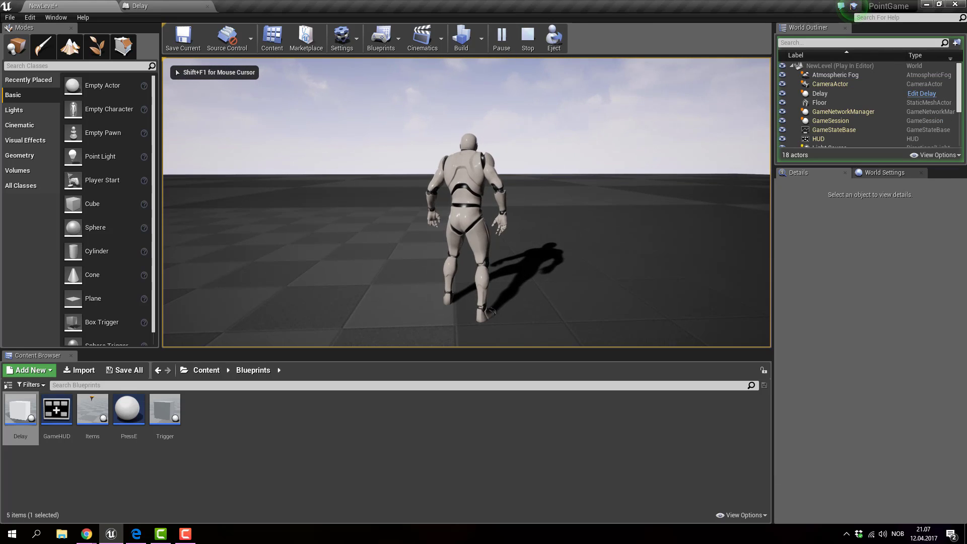
pyautogui.click(527, 38)
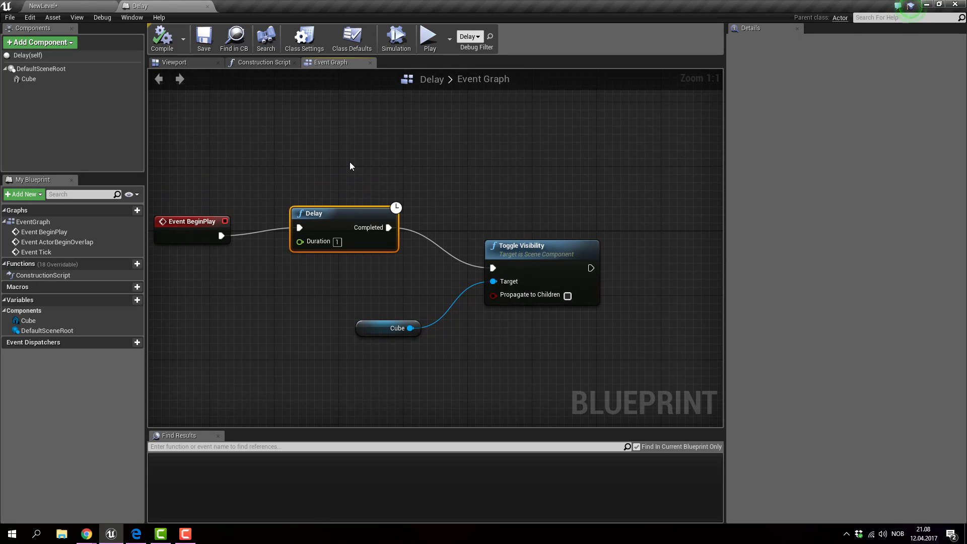
pyautogui.moveTo(562, 246)
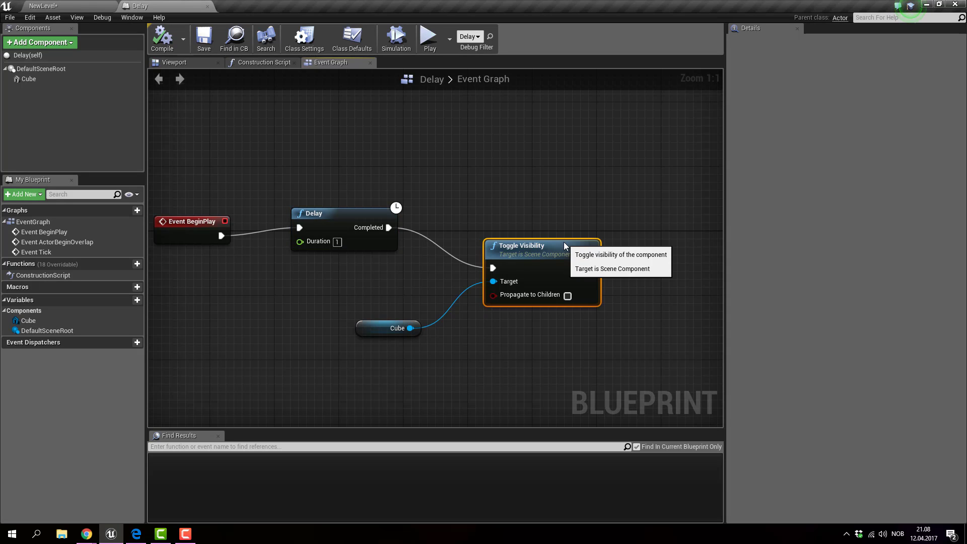
pyautogui.moveTo(319, 241)
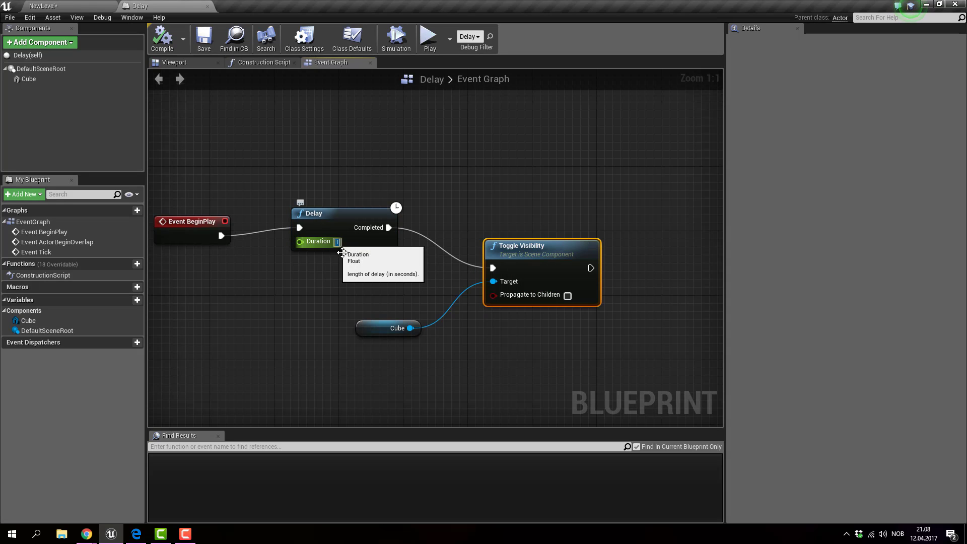
# Step: Set the Delay node's Duration to 5 seconds
pyautogui.write('5')
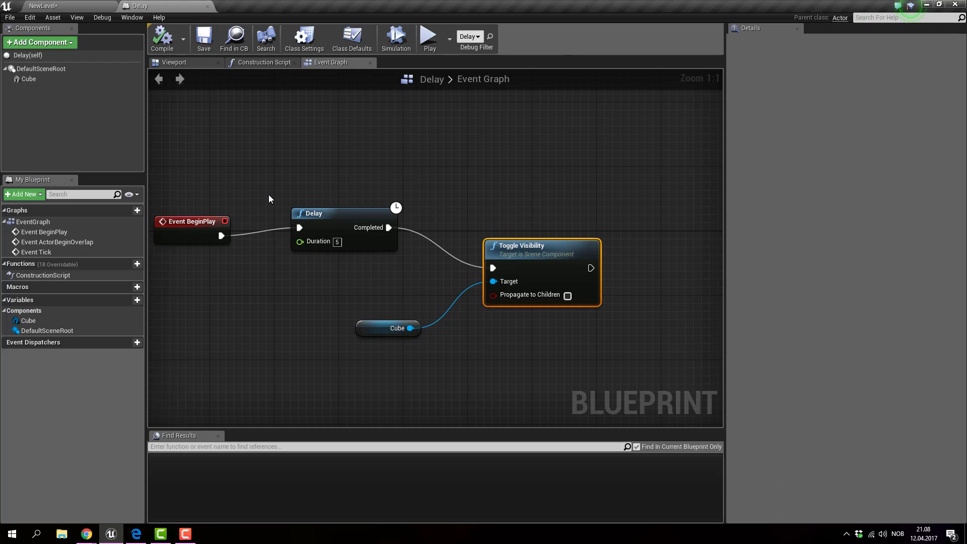
pyautogui.moveTo(175, 61)
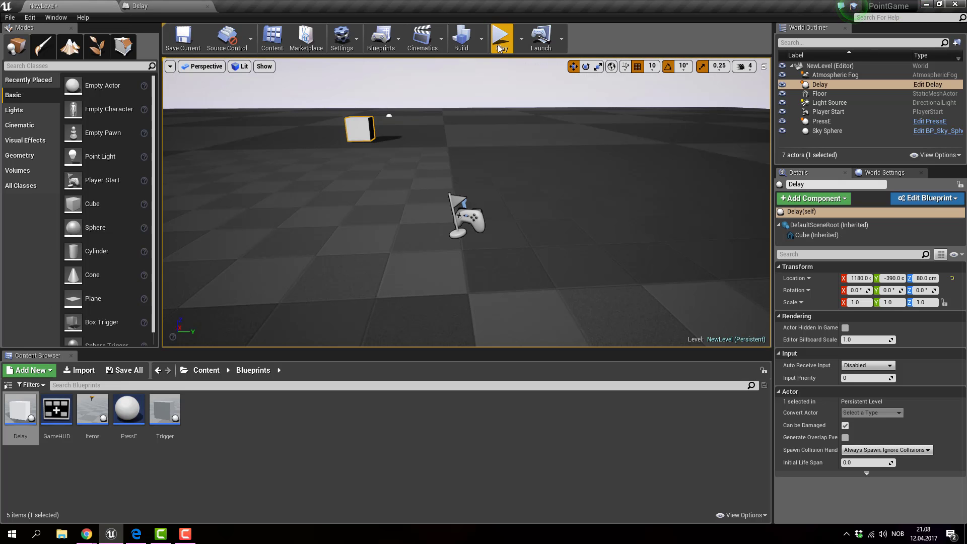
# Step: Play the level again to check the cube after the 5-second delay
pyautogui.click(501, 38)
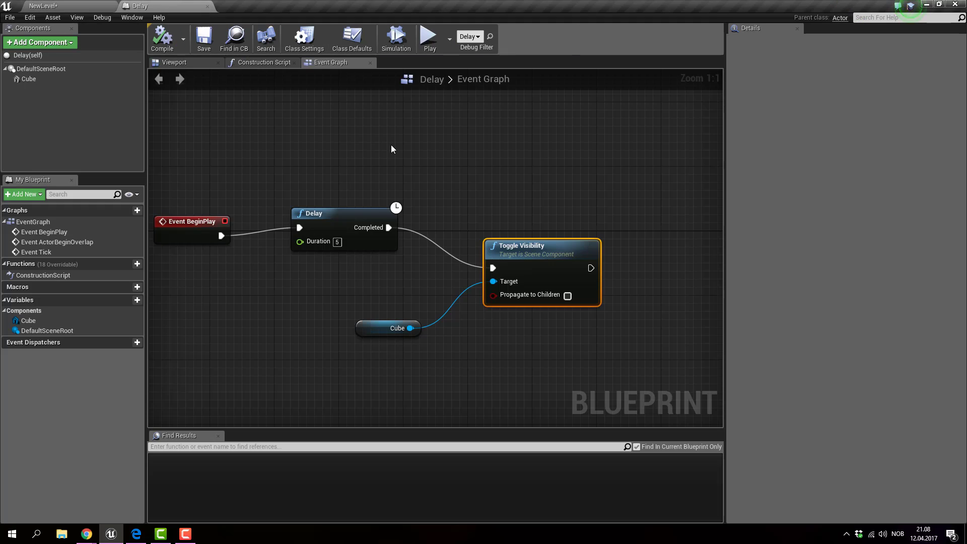
# Step: Return to the NewLevel editor tab, leaving the Delay graph unchanged
pyautogui.click(28, 78)
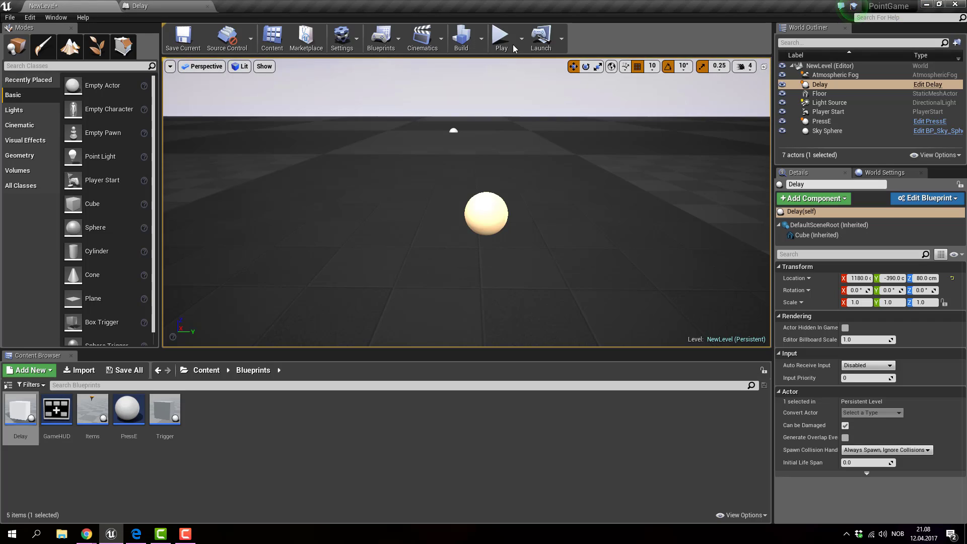
# Step: Play-test the level once more to watch the delayed visibility change
pyautogui.click(501, 38)
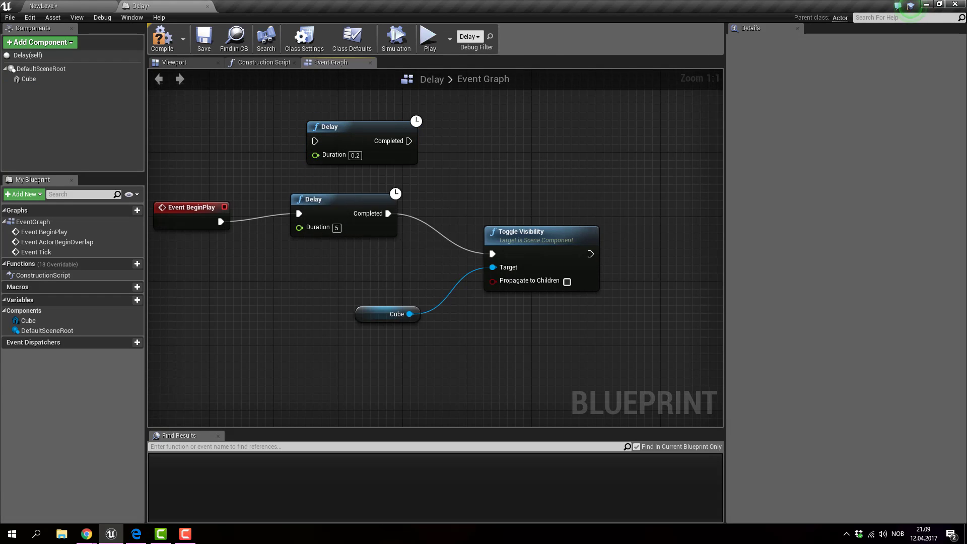
# Step: Look over the Event Graph and start an action search with 'to'
pyautogui.scroll(-3)
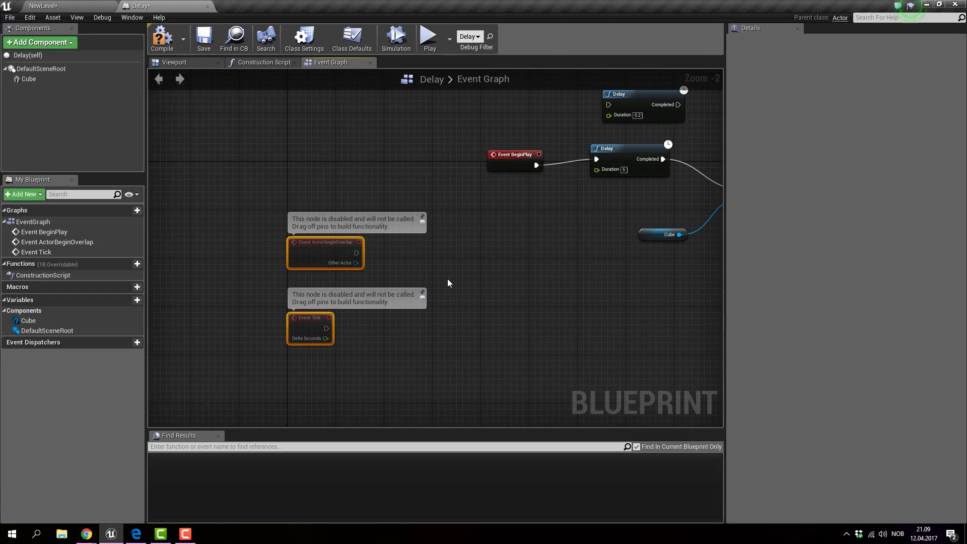
pyautogui.scroll(3)
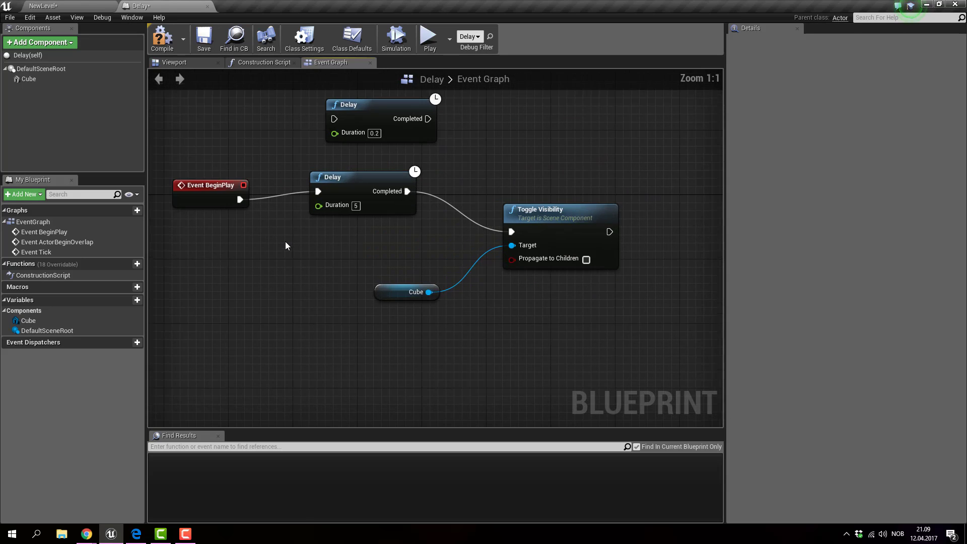
pyautogui.write('toggle visi')
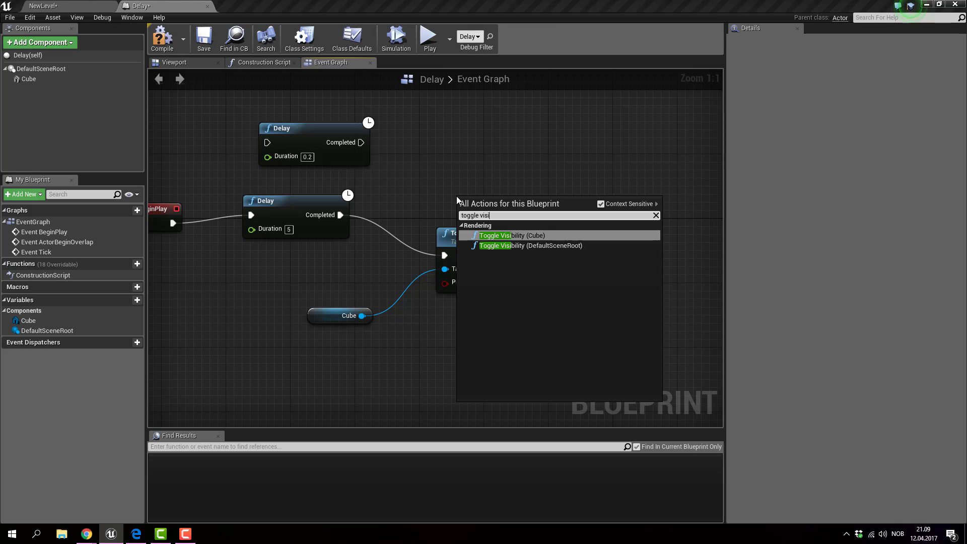
pyautogui.moveTo(540, 235)
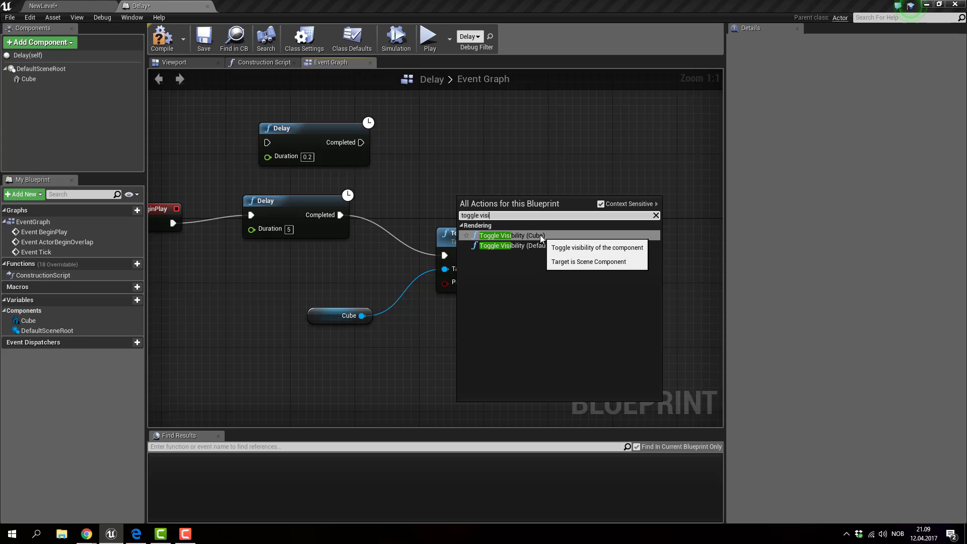
pyautogui.moveTo(603, 252)
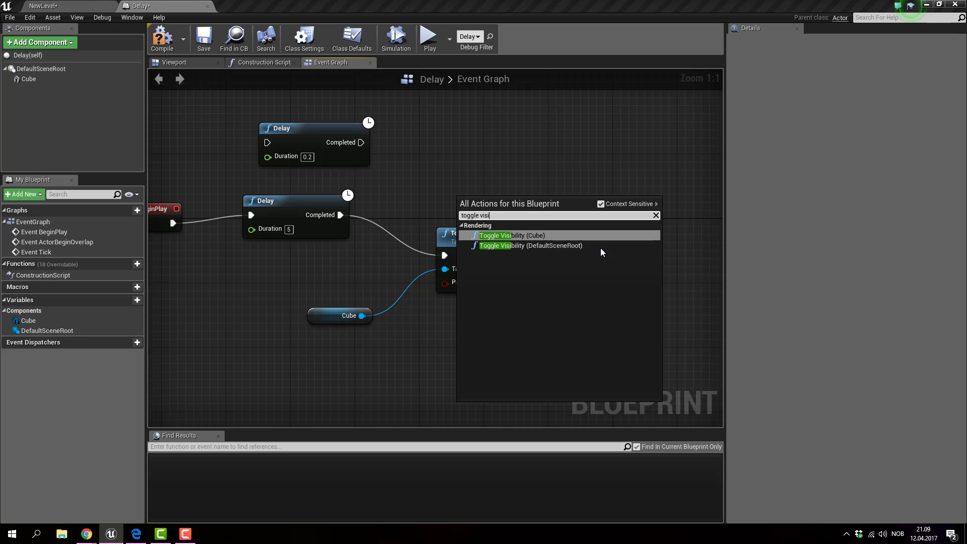
# Step: Add a second Toggle Visibility (Cube) node to the Delay graph
pyautogui.click(510, 235)
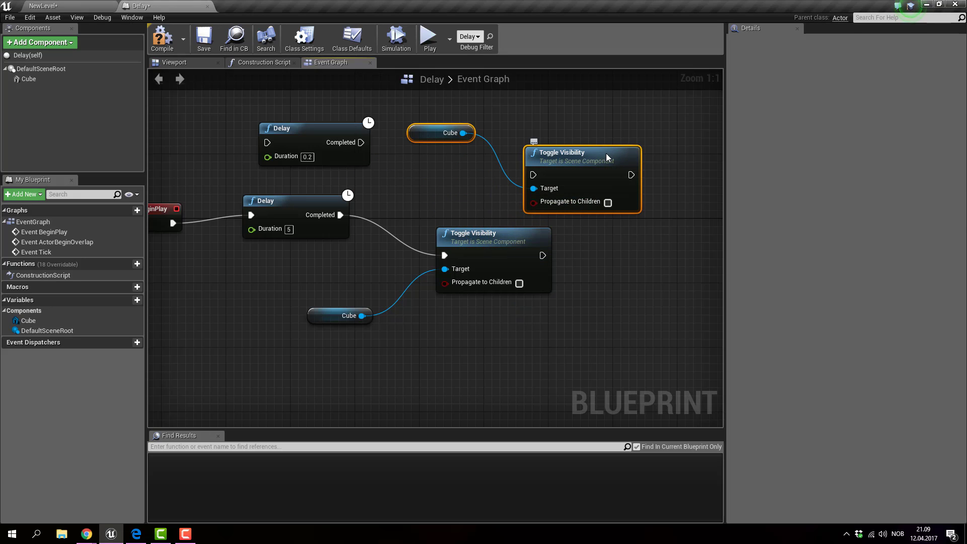
pyautogui.moveTo(545, 161)
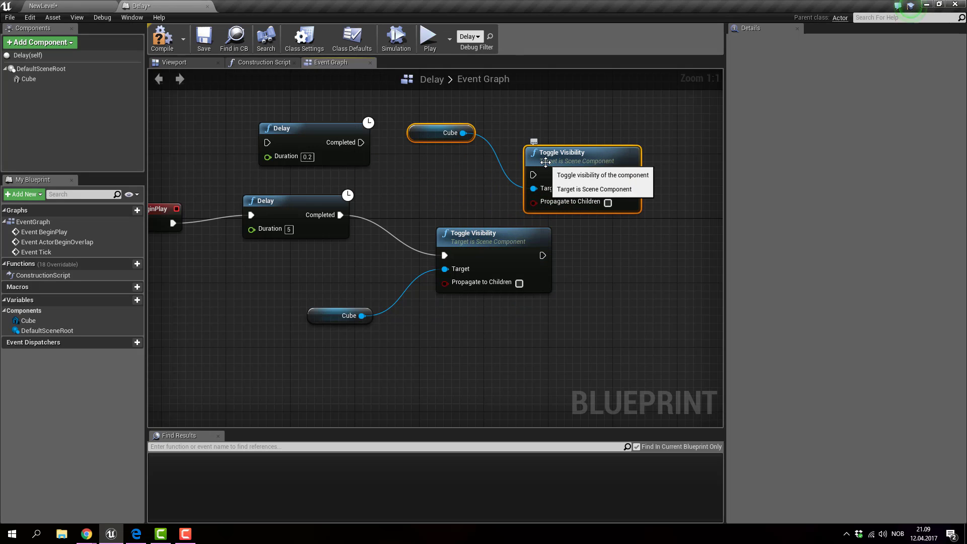
pyautogui.moveTo(456, 153)
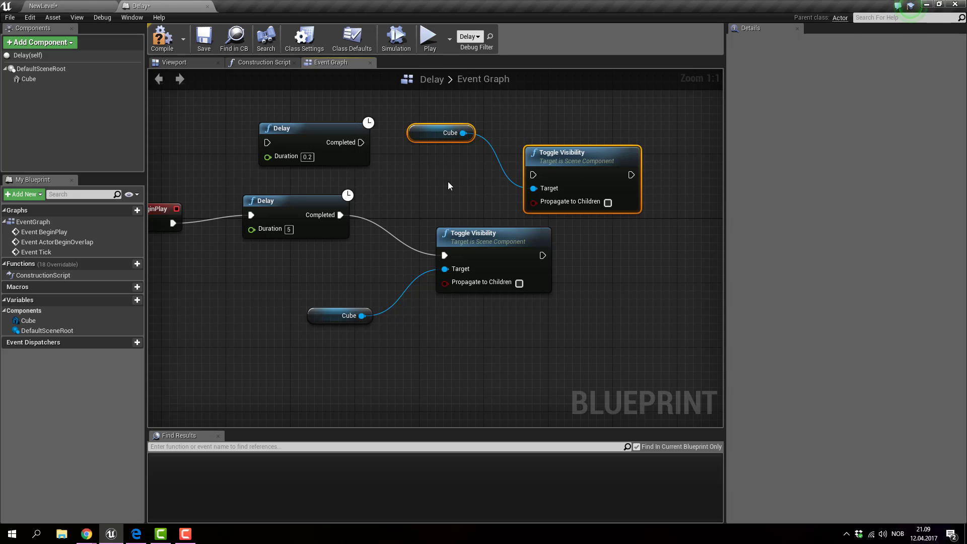
pyautogui.moveTo(429, 141)
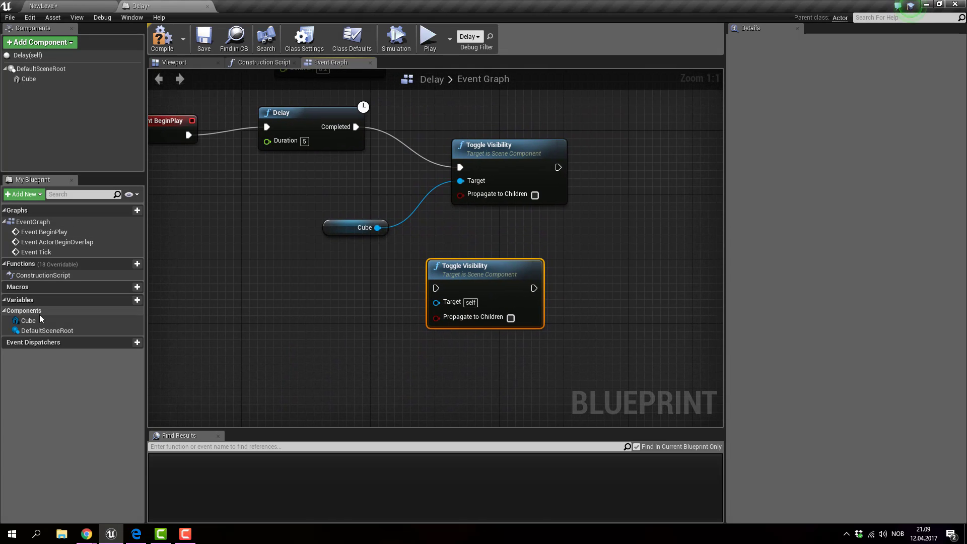
# Step: Drag the Cube component into the graph as a getter node beside Toggle Visibility
pyautogui.click(28, 320)
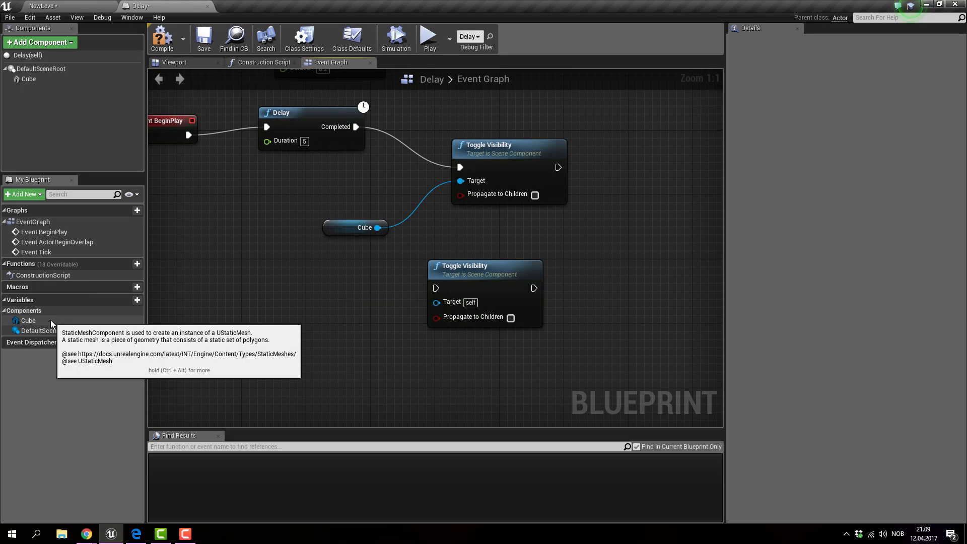
pyautogui.click(372, 315)
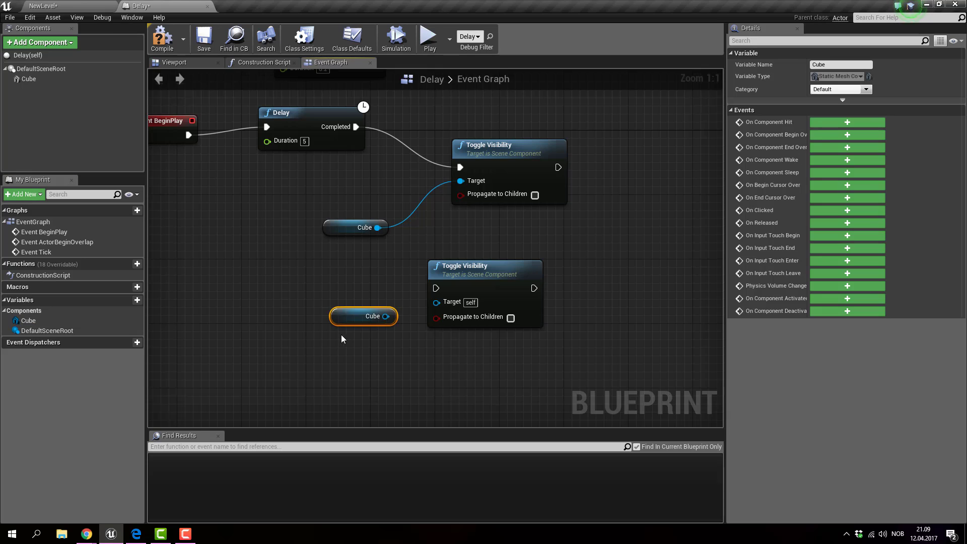